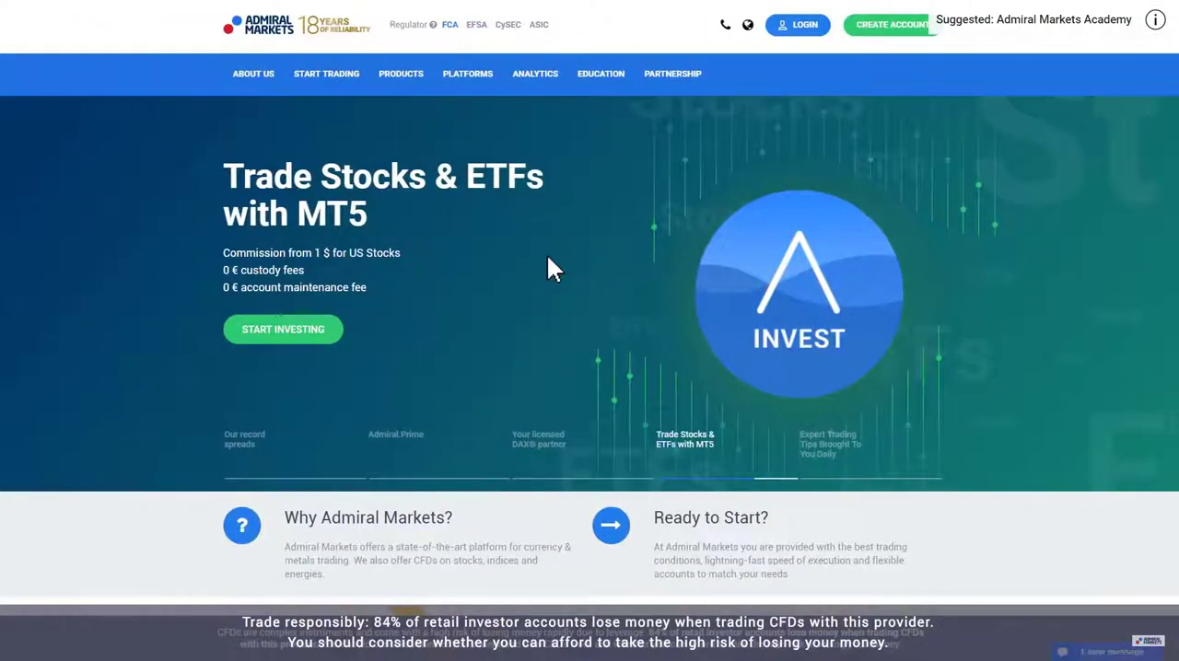
{"action": "left_click", "coordinate": [796, 26]}
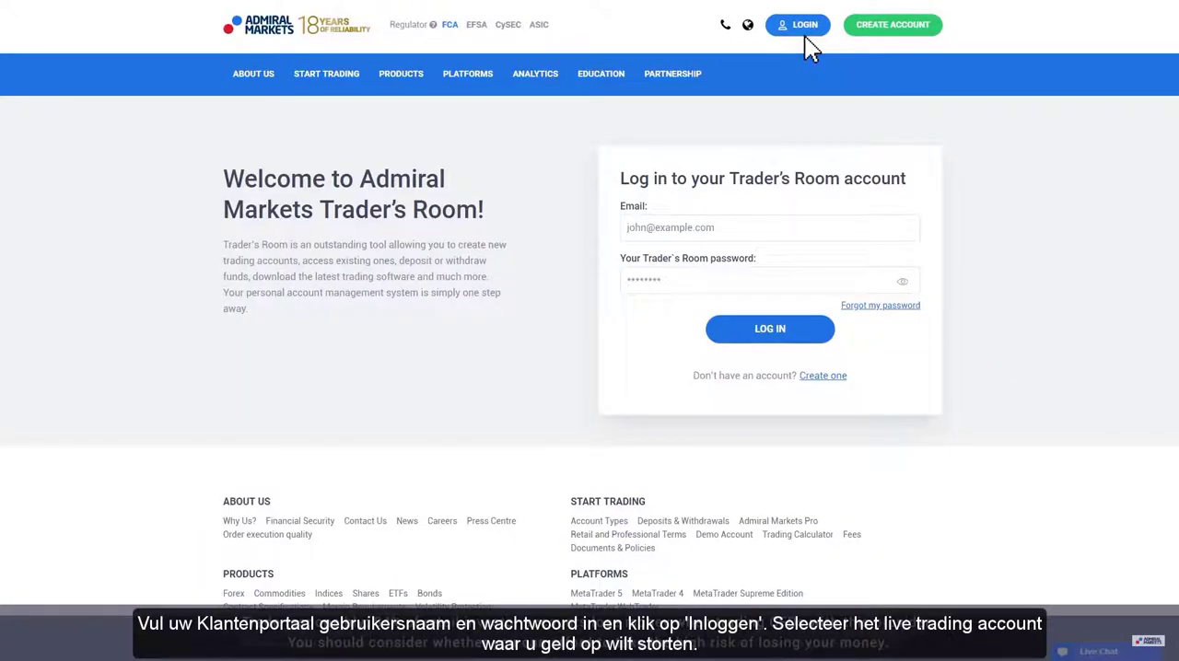
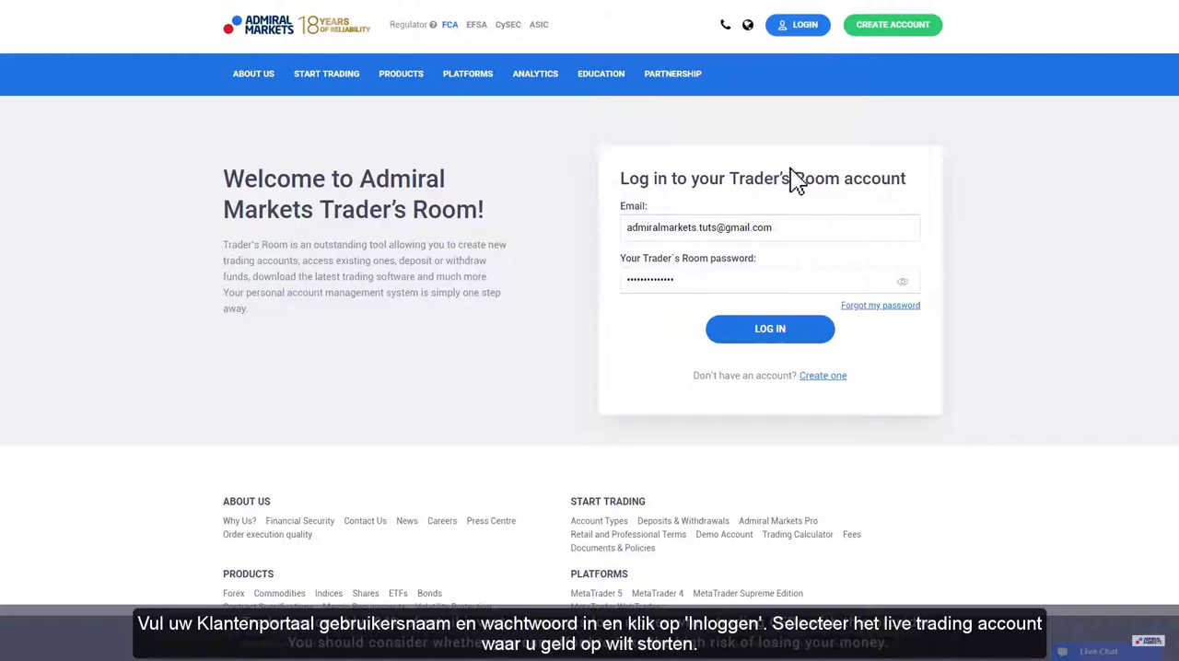
{"action": "left_click", "coordinate": [770, 328]}
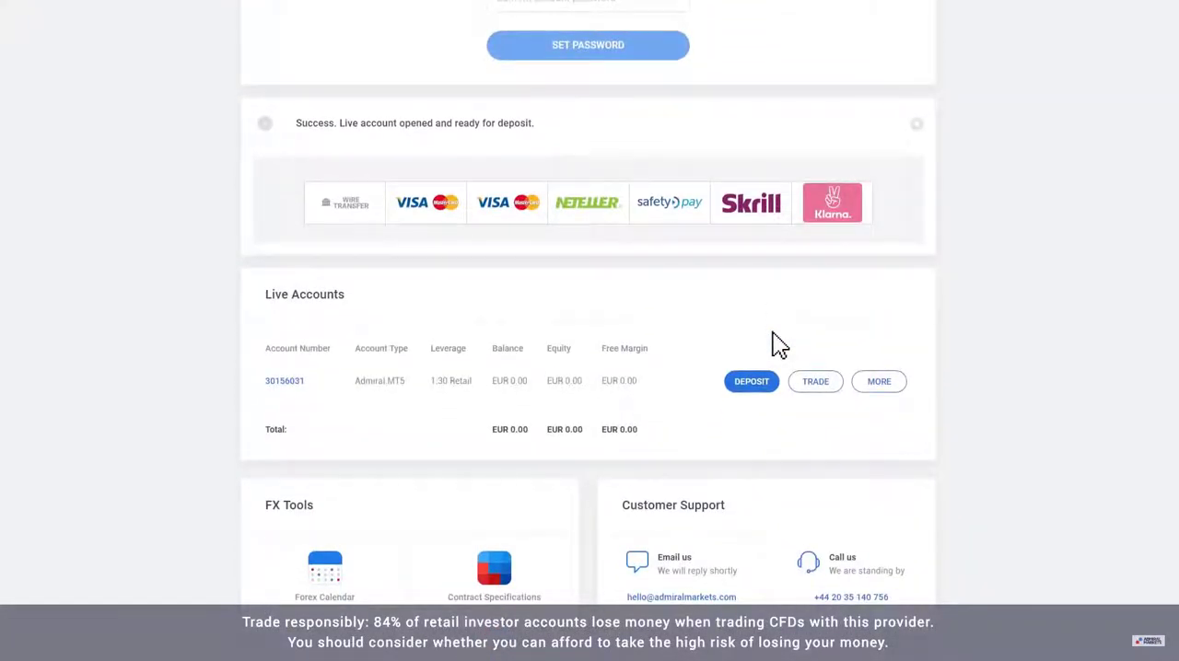
Start a deposit for the live MT5 account and reveal the bank wire payment details.
{"action": "left_click", "coordinate": [751, 381]}
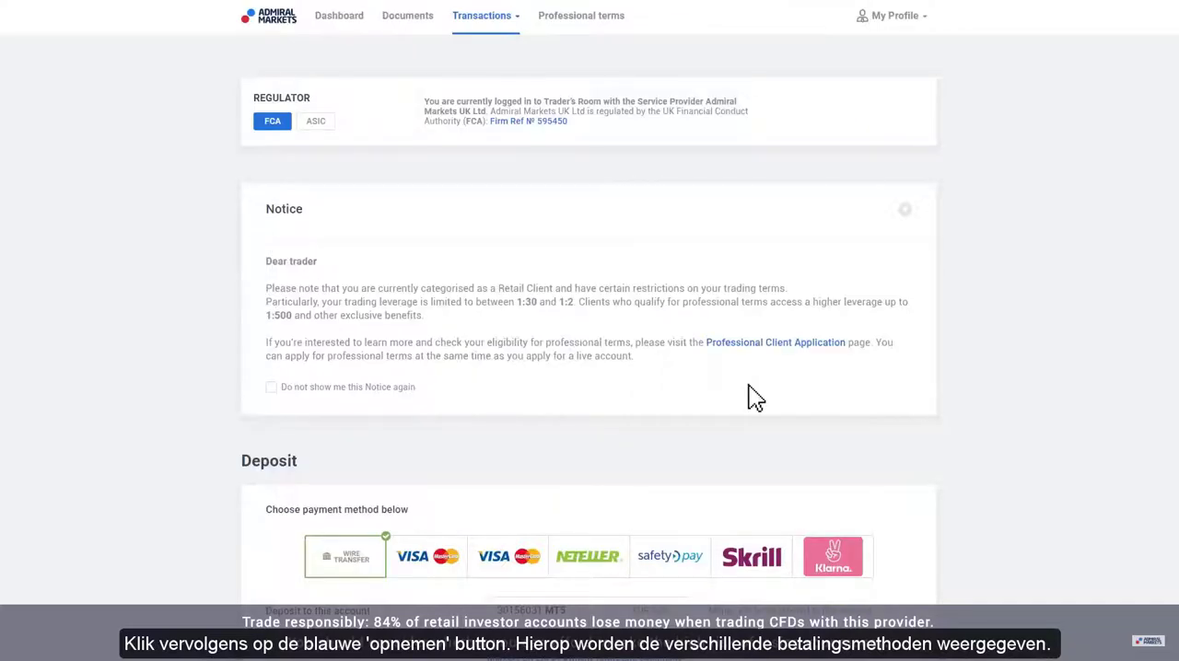
{"action": "scroll", "scroll_direction": "down", "scroll_amount": 3}
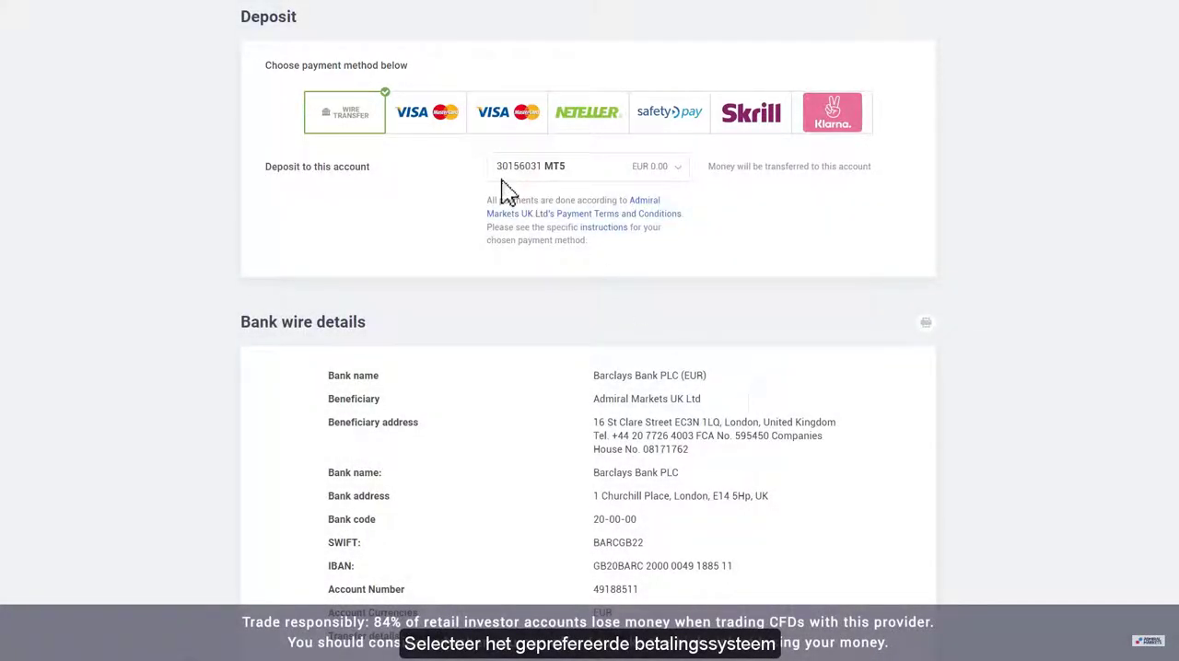
Deposit 300 EUR by Visa/Mastercard and complete checkout so the live balance shows EUR 300.00.
{"action": "left_click", "coordinate": [425, 110]}
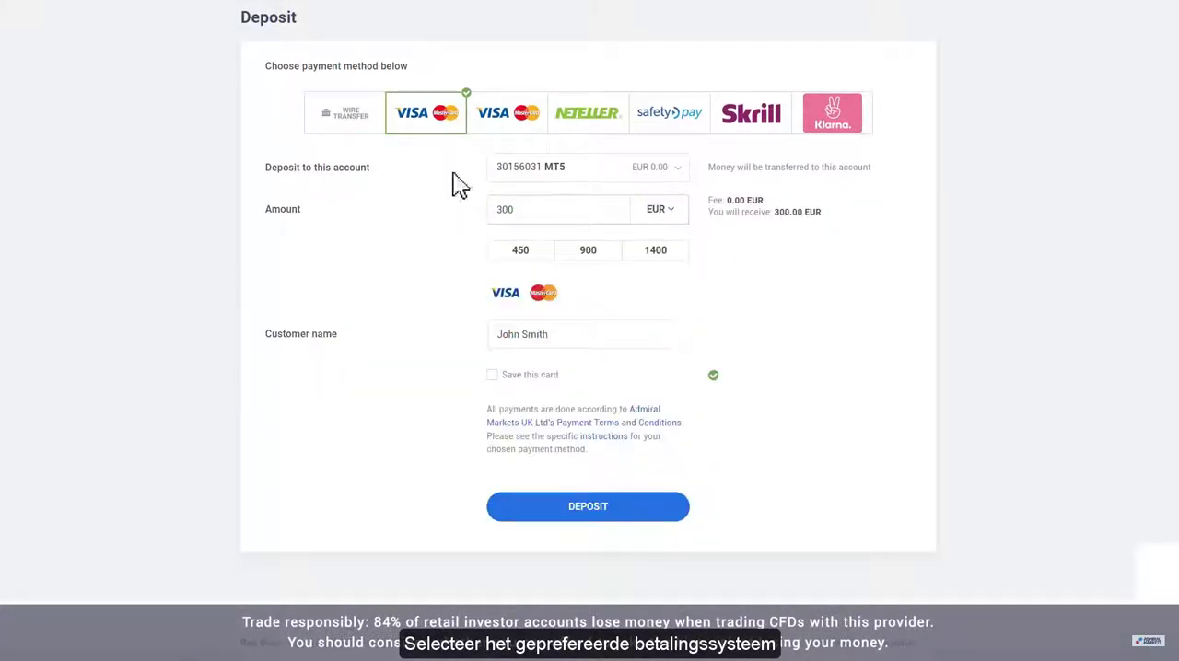
{"action": "left_click", "coordinate": [587, 505]}
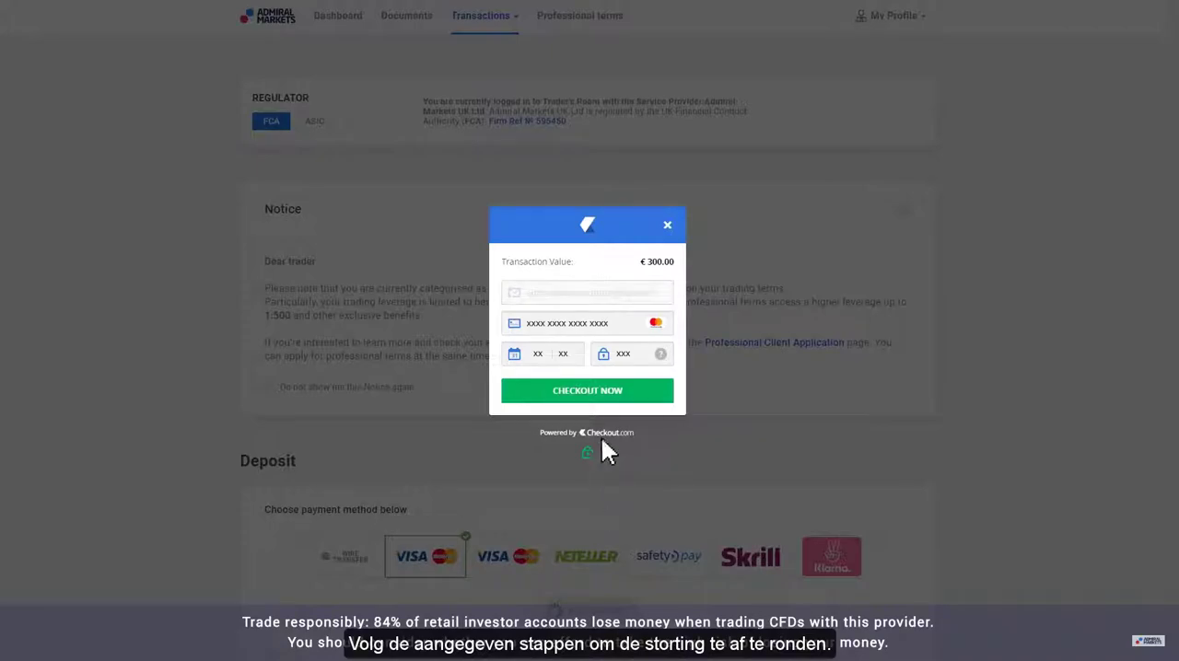
{"action": "left_click", "coordinate": [667, 225]}
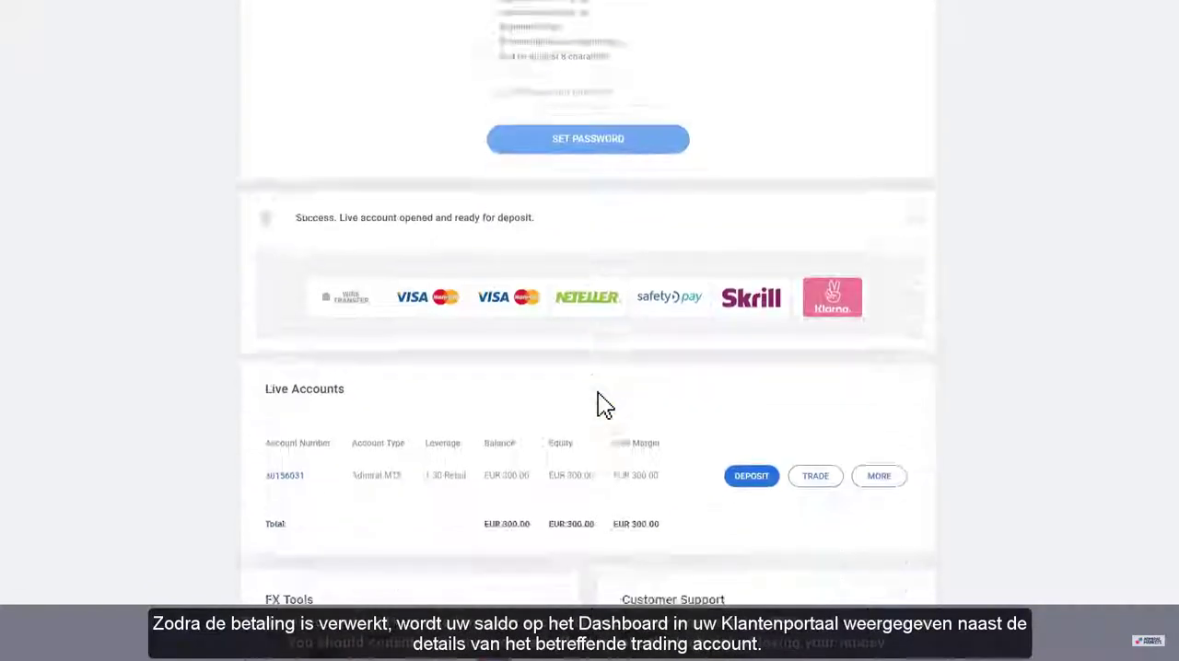
View the MORE details page of the live MT5 account holding EUR 300.00.
{"action": "scroll", "scroll_direction": "down", "scroll_amount": 3}
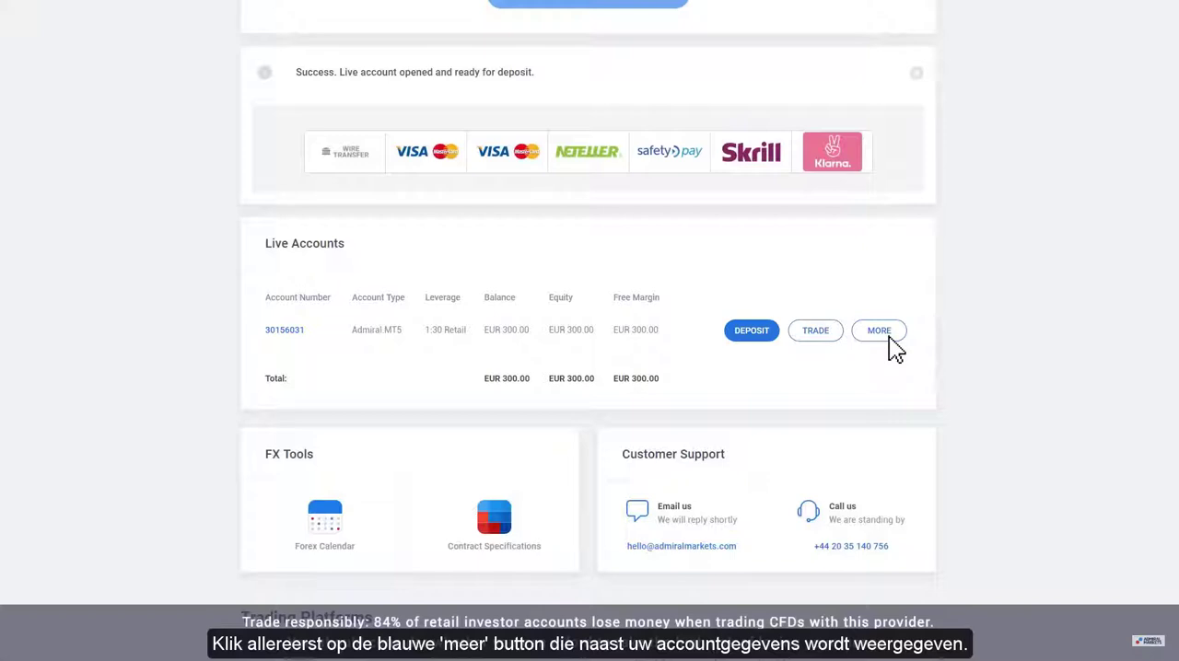
{"action": "left_click", "coordinate": [879, 329]}
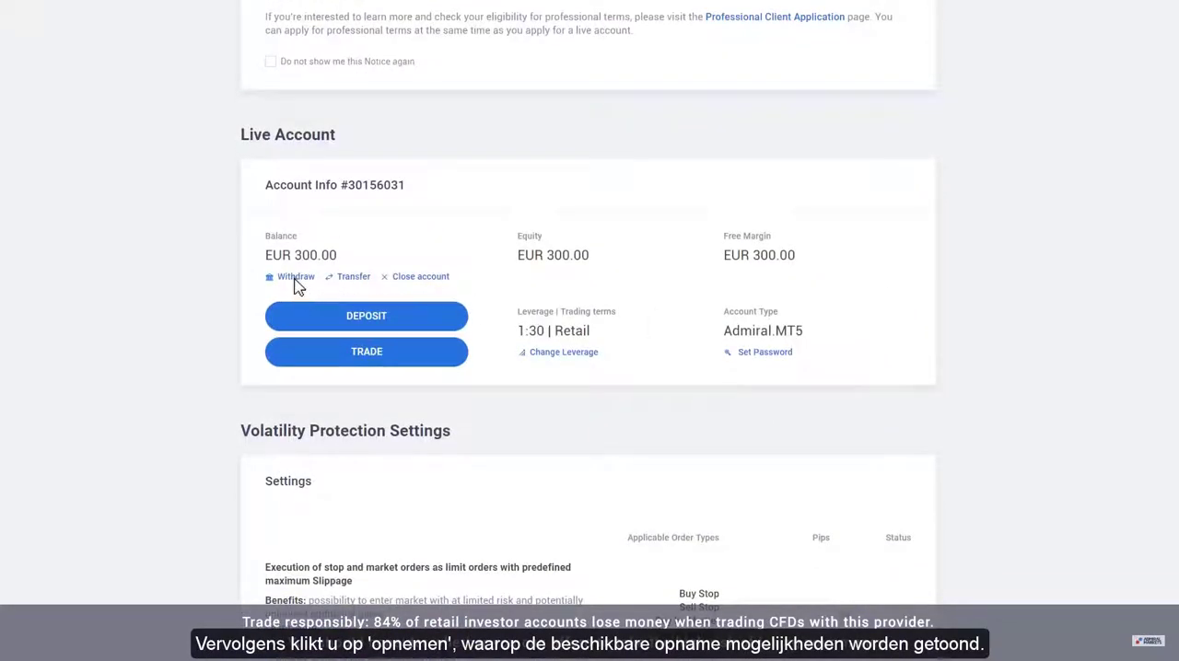
Request a 300 EUR wire transfer withdrawal with bank details and confirm it.
{"action": "left_click", "coordinate": [295, 276]}
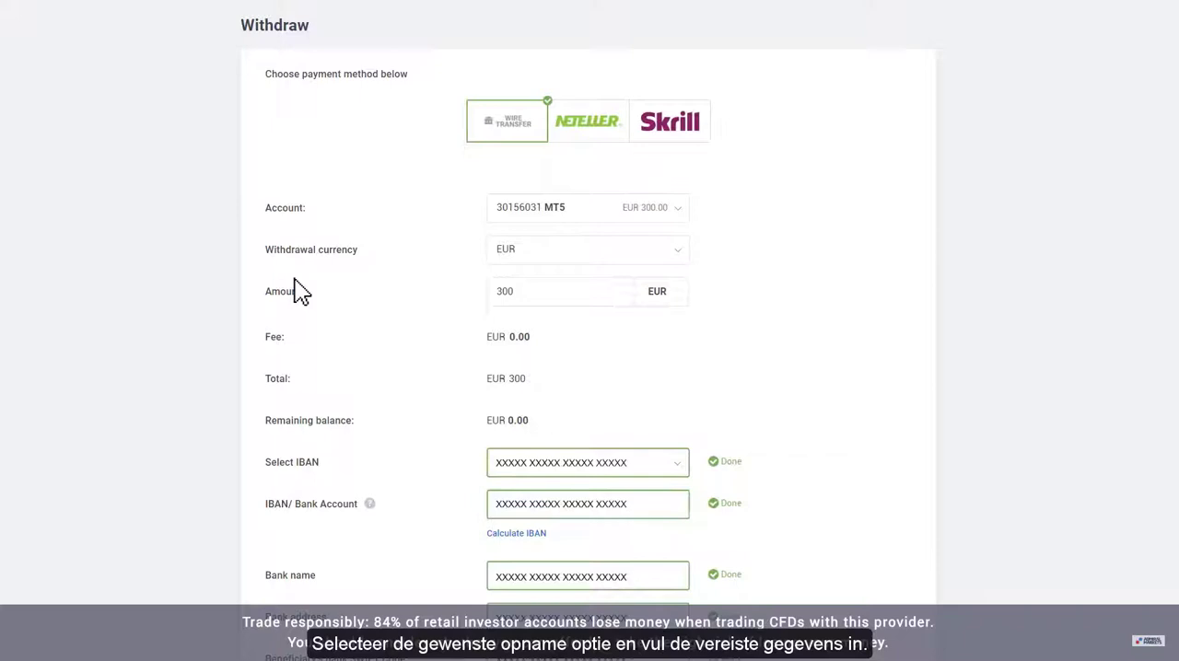
{"action": "scroll", "scroll_direction": "down", "scroll_amount": 3}
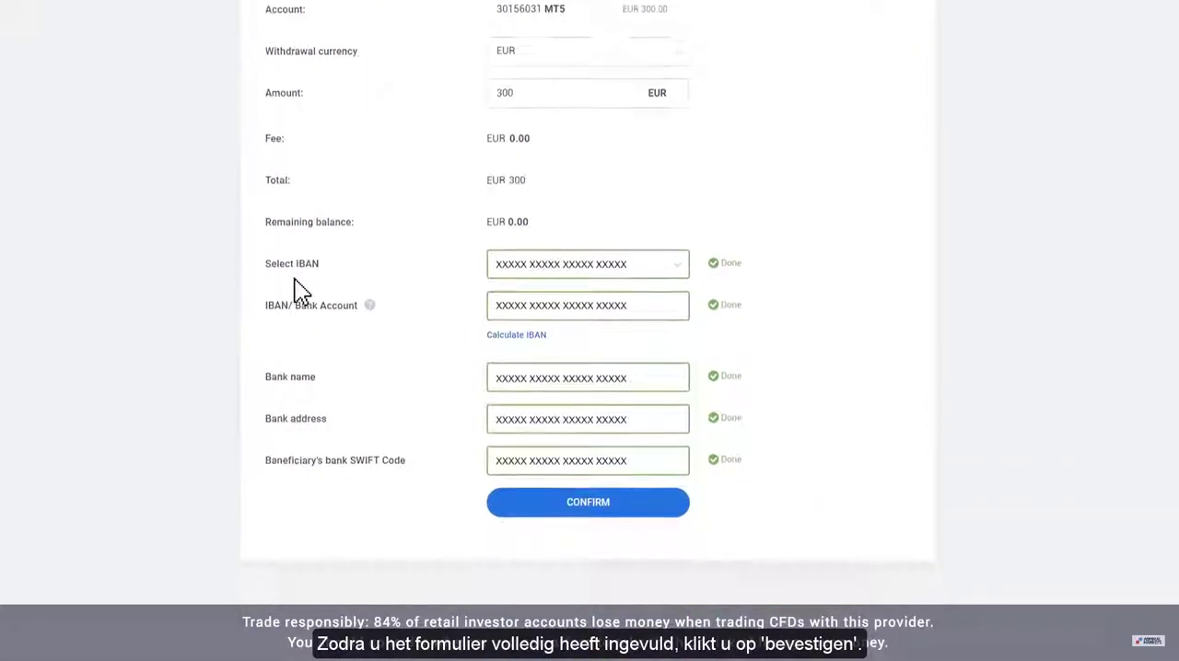
{"action": "left_click", "coordinate": [587, 501]}
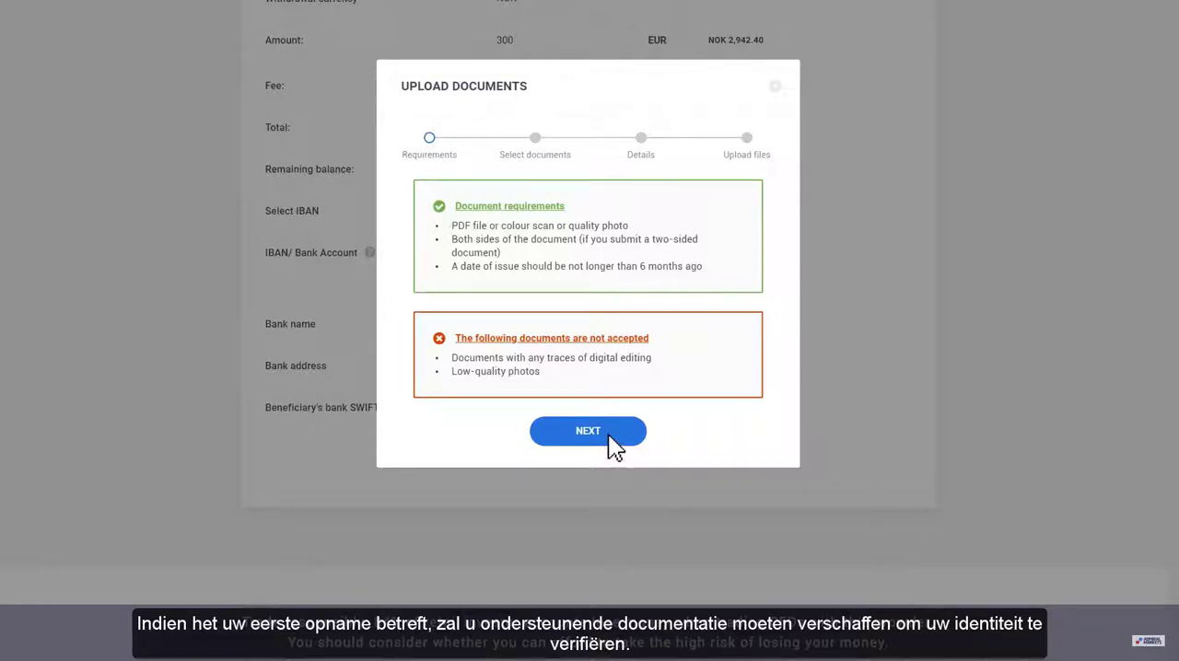
Upload a bank statement as the verification document and finish, reaching the Thank you confirmation.
{"action": "left_click", "coordinate": [587, 429]}
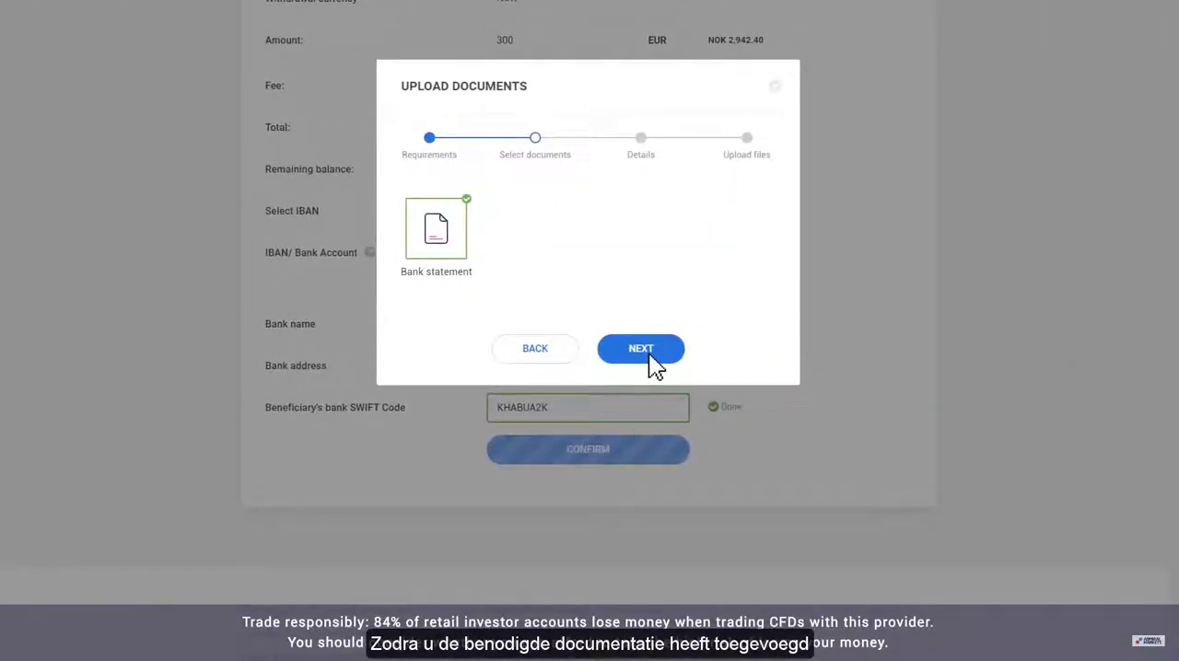
{"action": "left_click", "coordinate": [641, 348]}
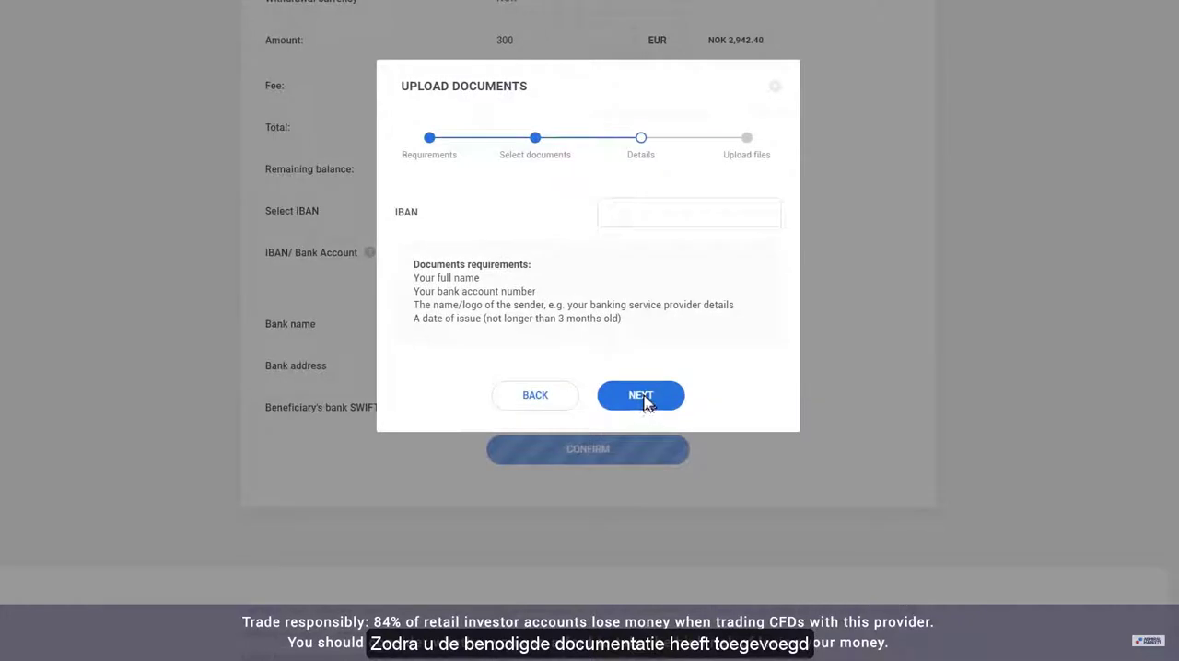
{"action": "left_click", "coordinate": [641, 394]}
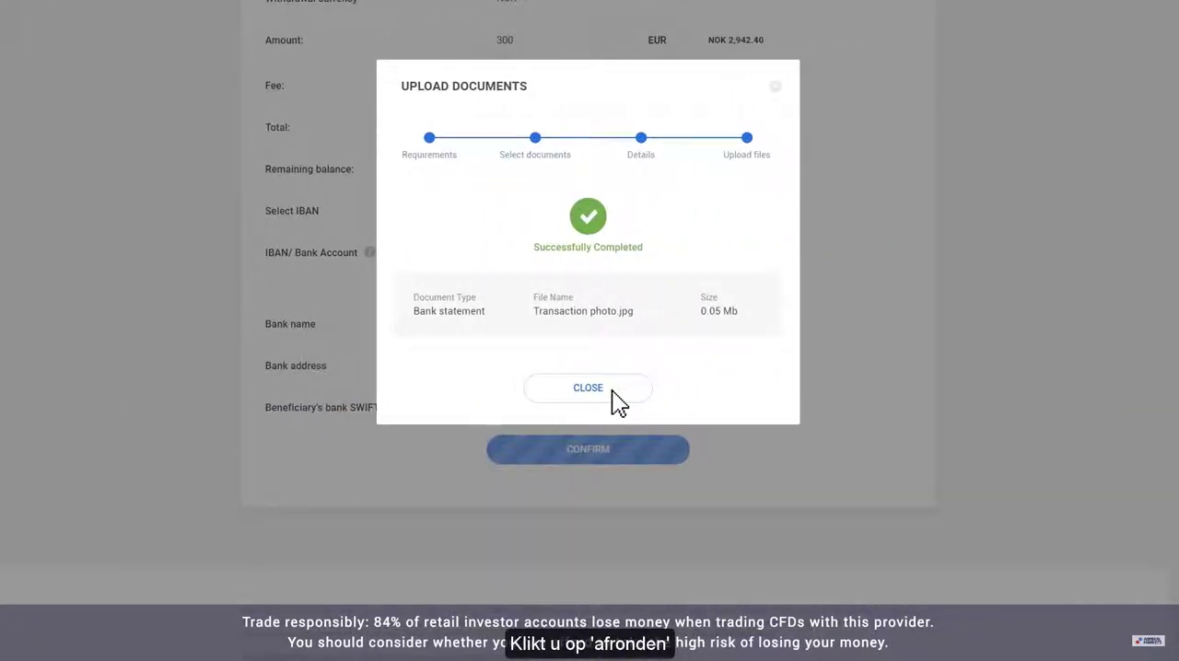
{"action": "left_click", "coordinate": [587, 386]}
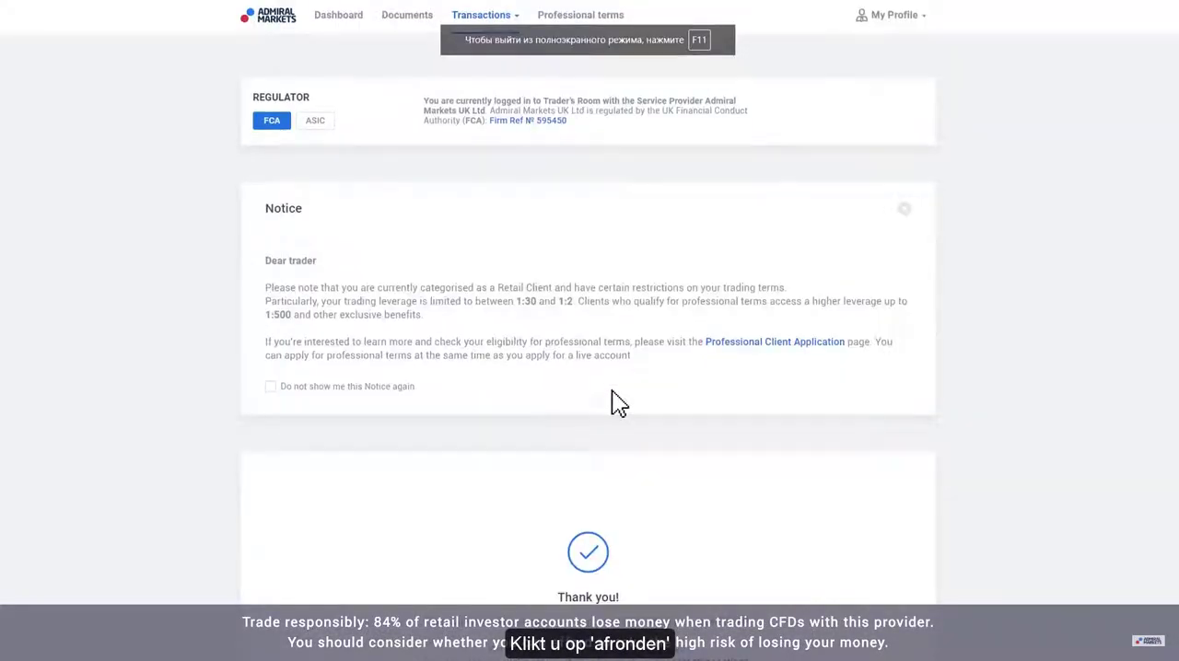
{"action": "scroll", "scroll_direction": "down", "scroll_amount": 3}
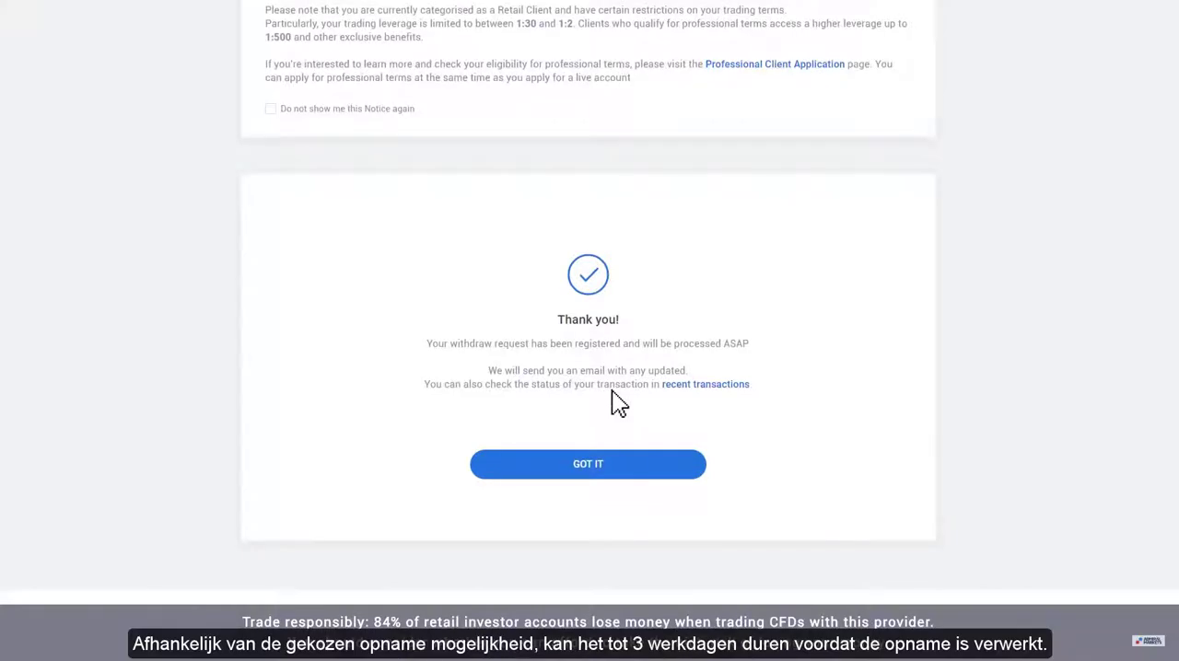